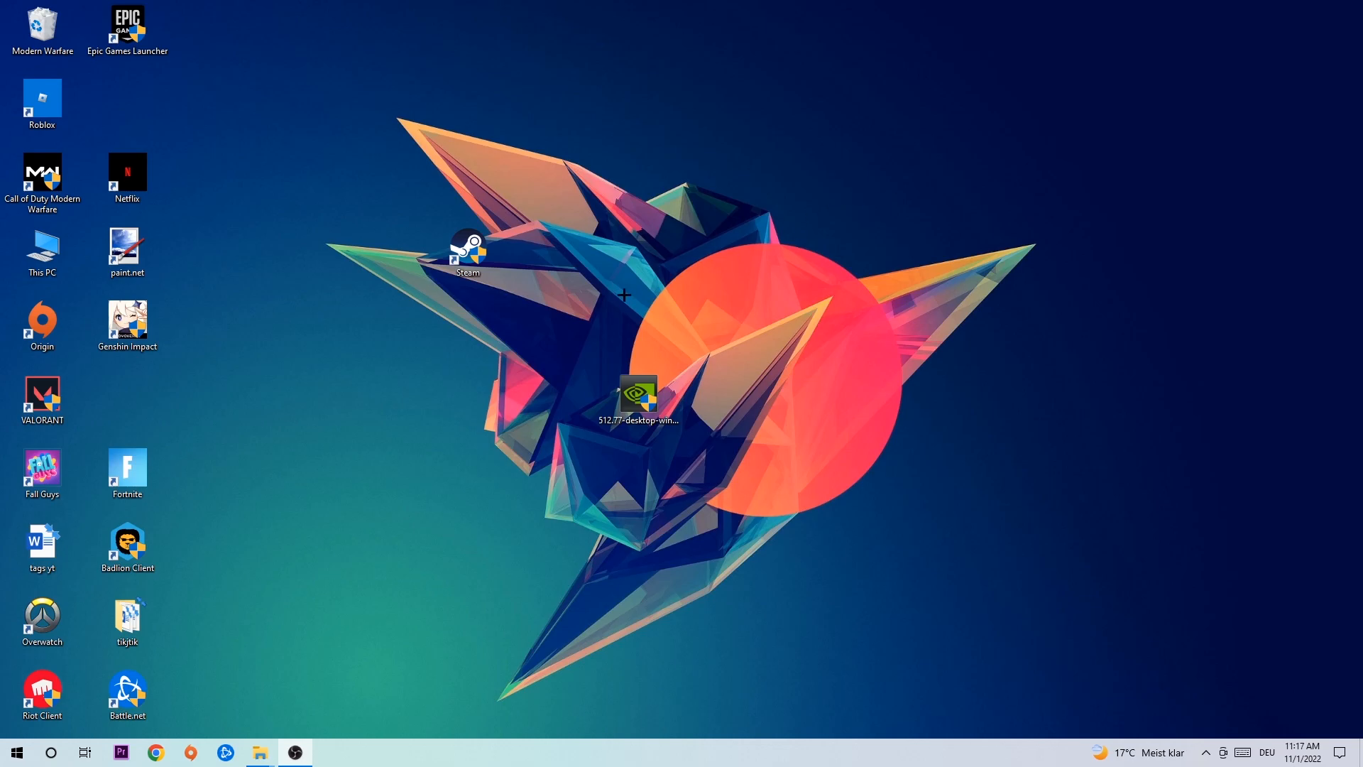
mouse_move(603, 696)
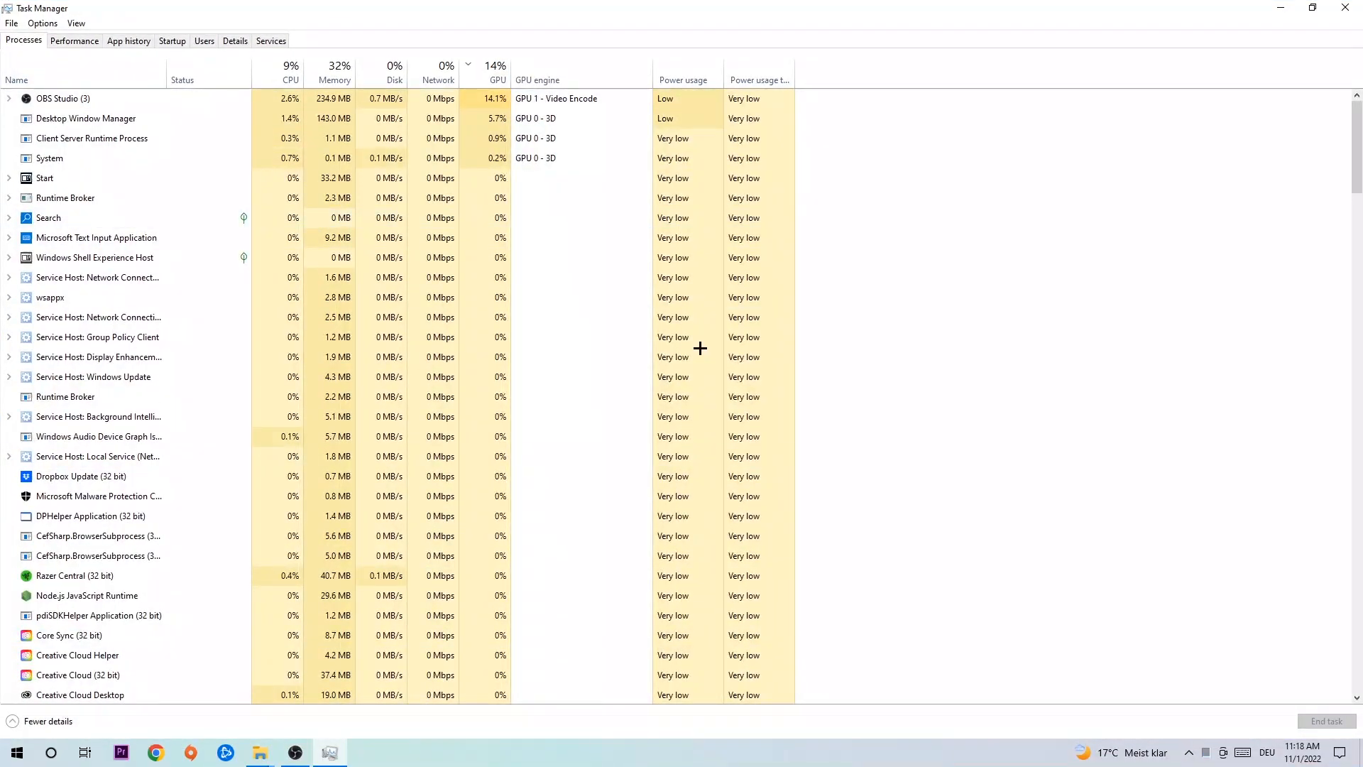
Step: Select a running process and open actions for Microsoft Text Input Application
click(98, 316)
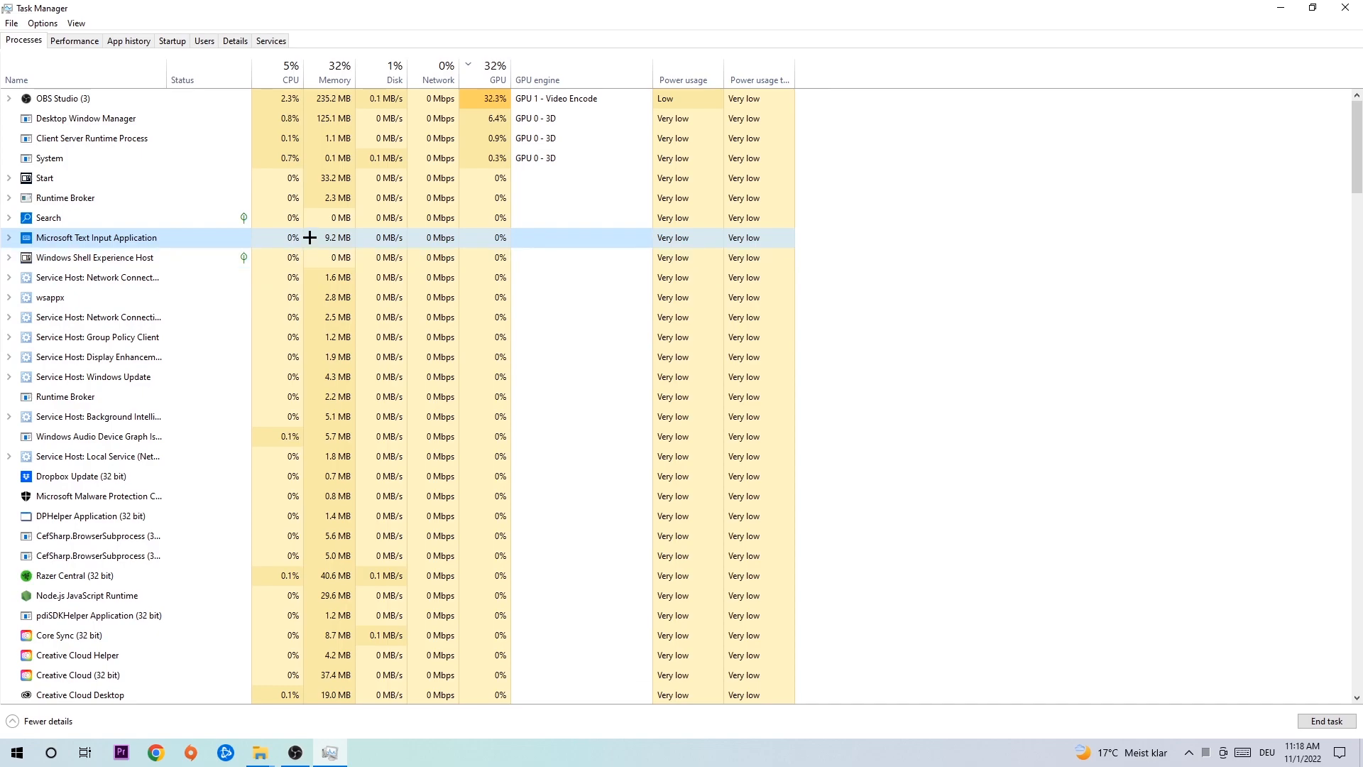
right_click(96, 237)
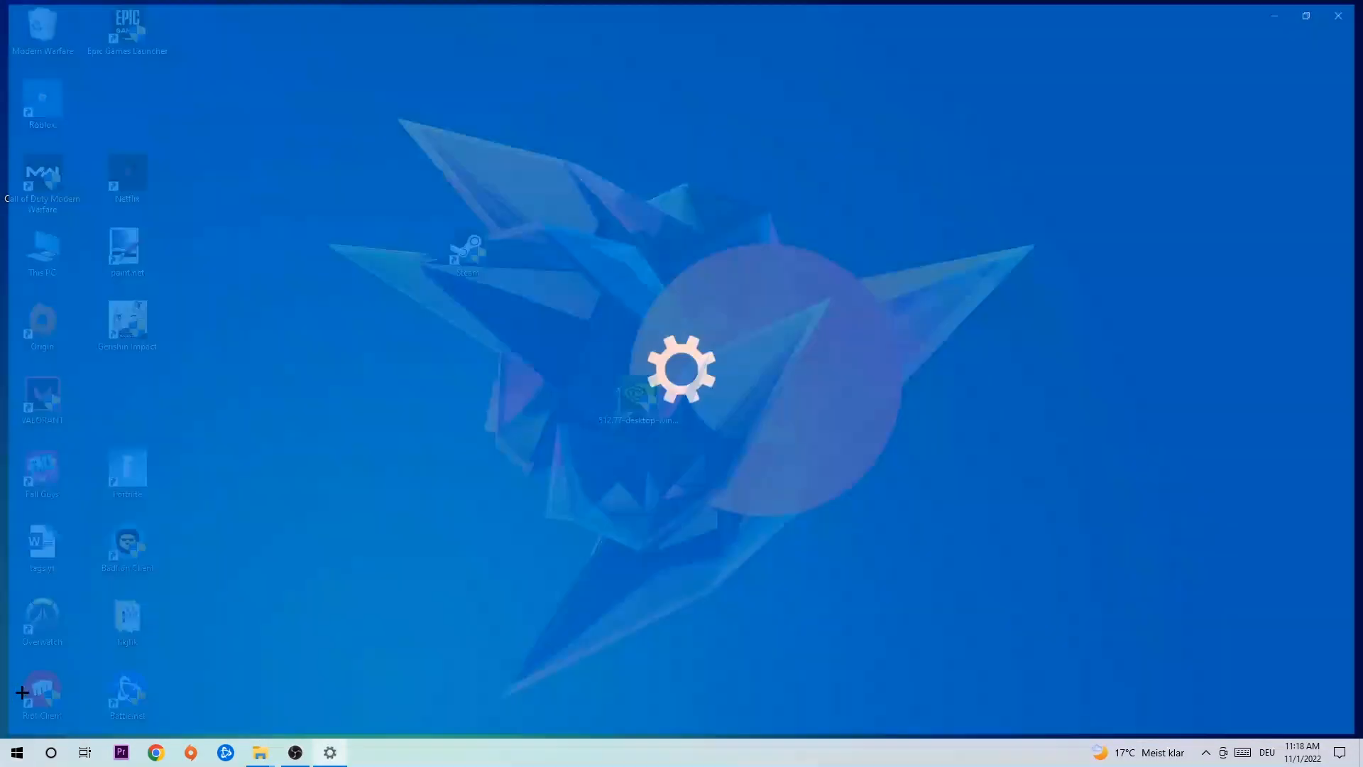
Step: Open Windows Settings and go into Update & Security
click(329, 751)
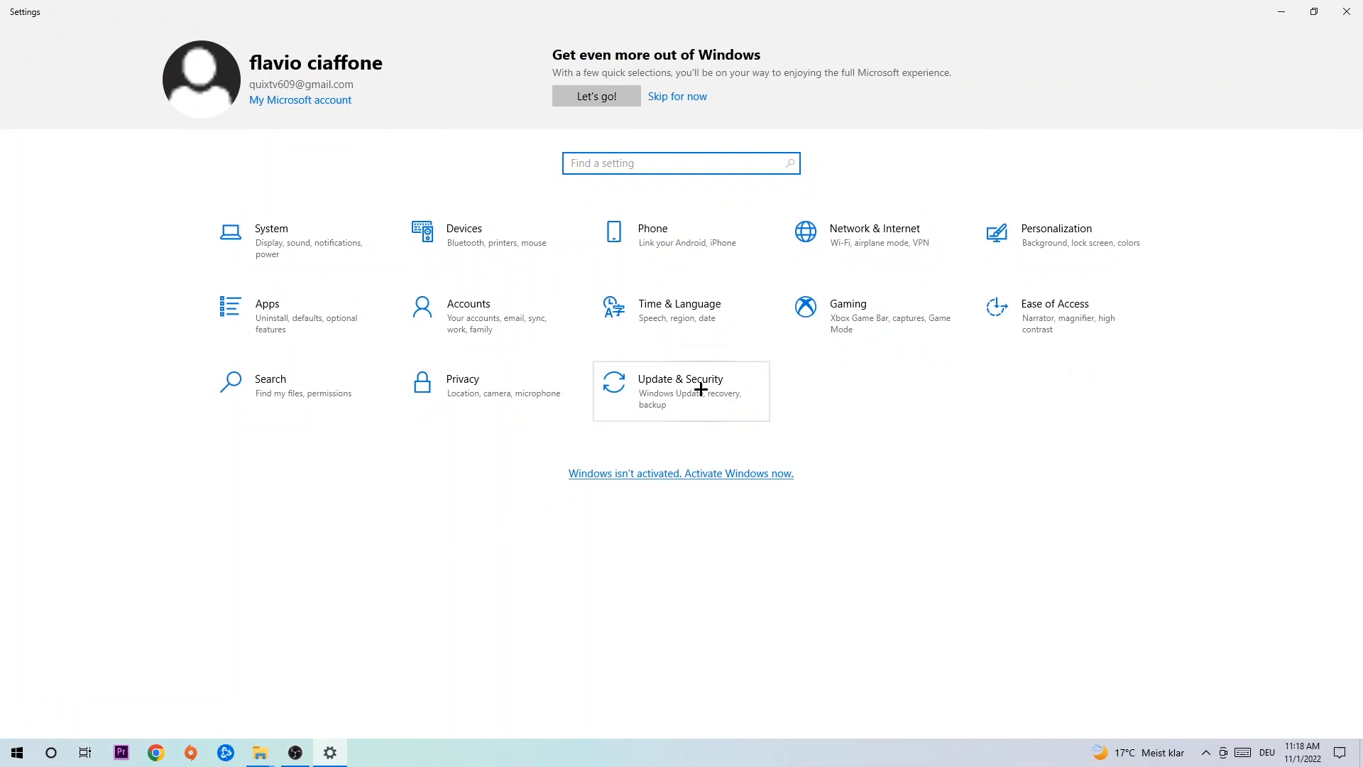
click(681, 391)
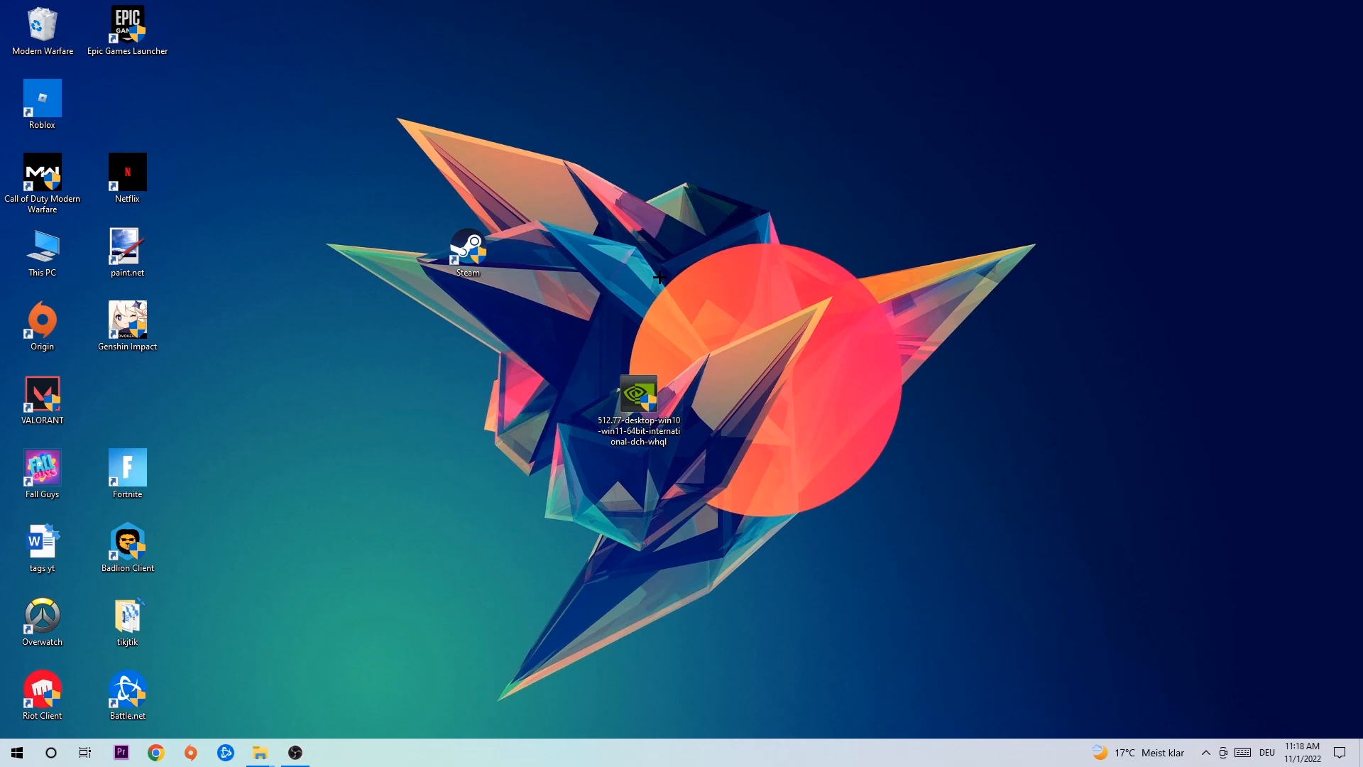
Step: Grab the Steam shortcut near the centre of the desktop to reposition it
click(637, 396)
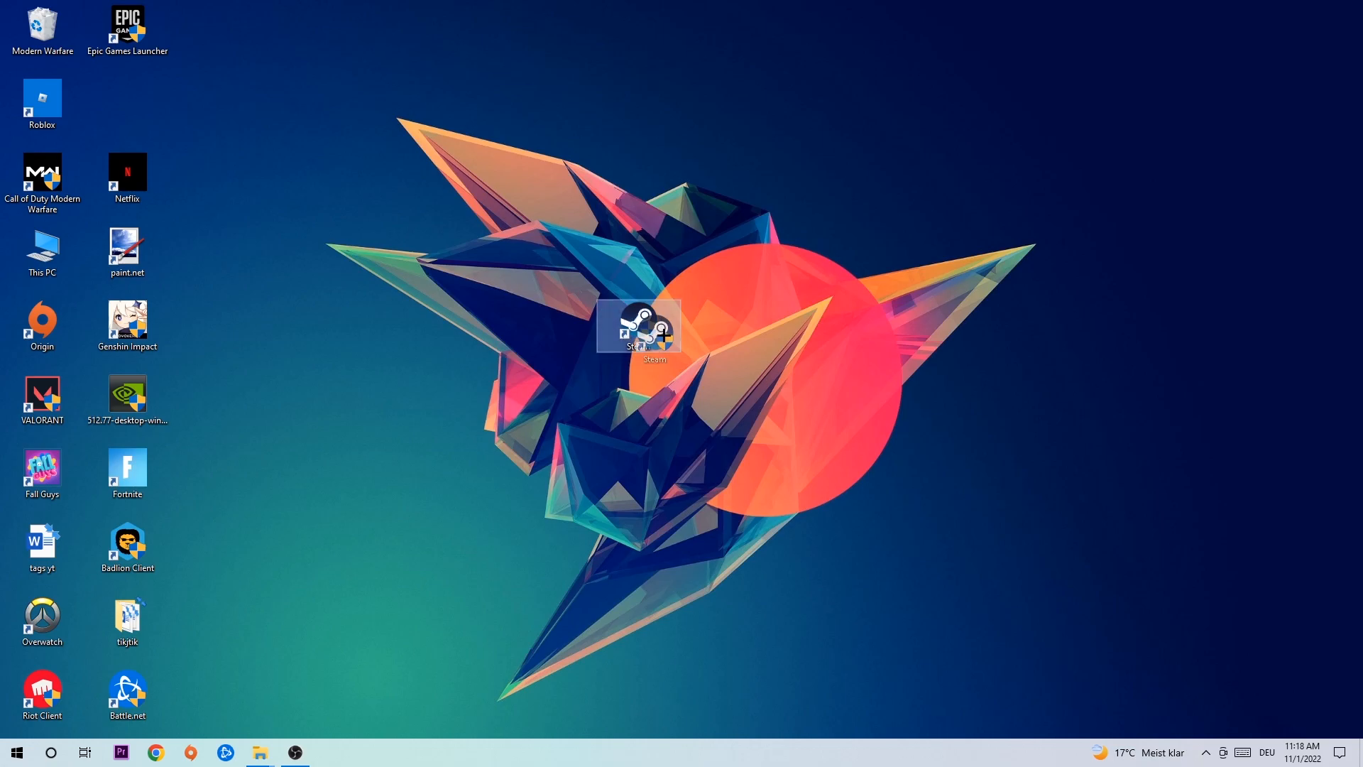
Step: Open the Steam shortcut's properties and enable Windows 8 compatibility mode
right_click(637, 328)
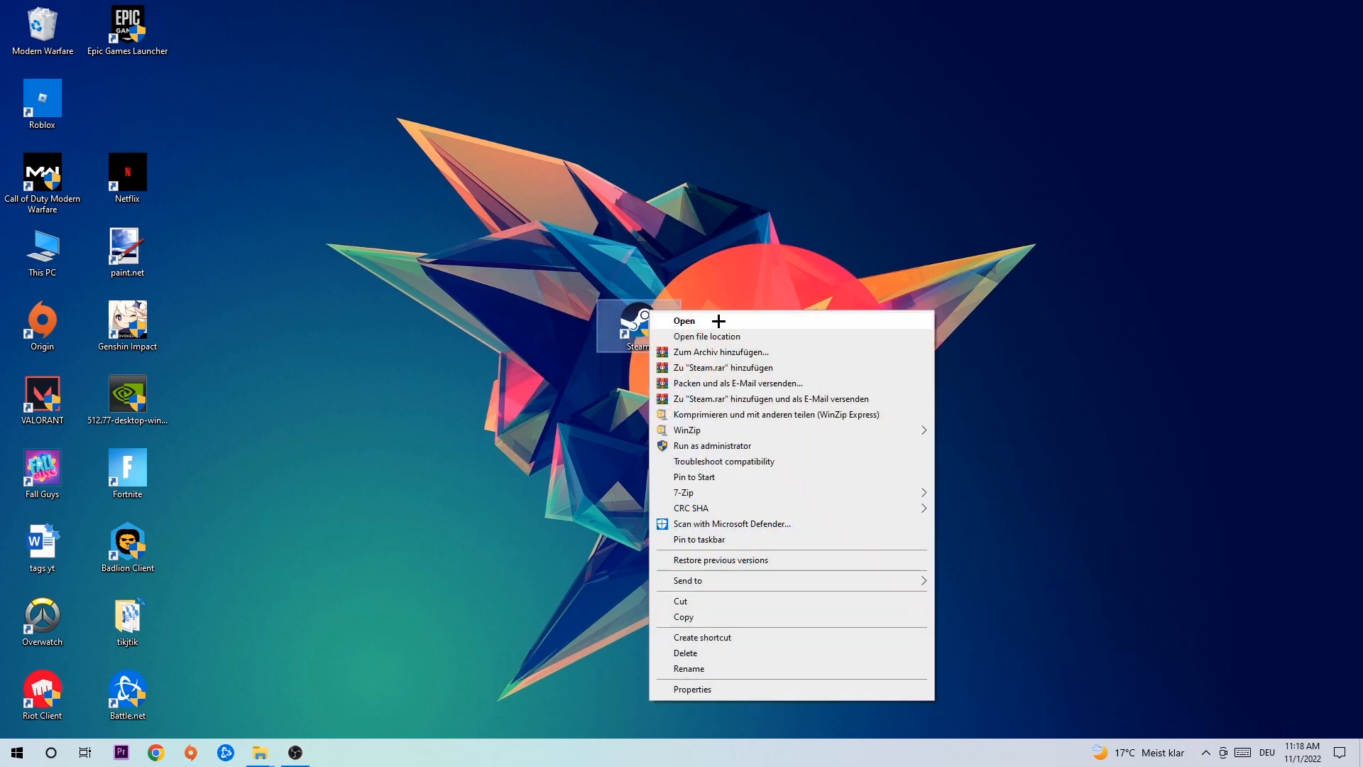
click(692, 688)
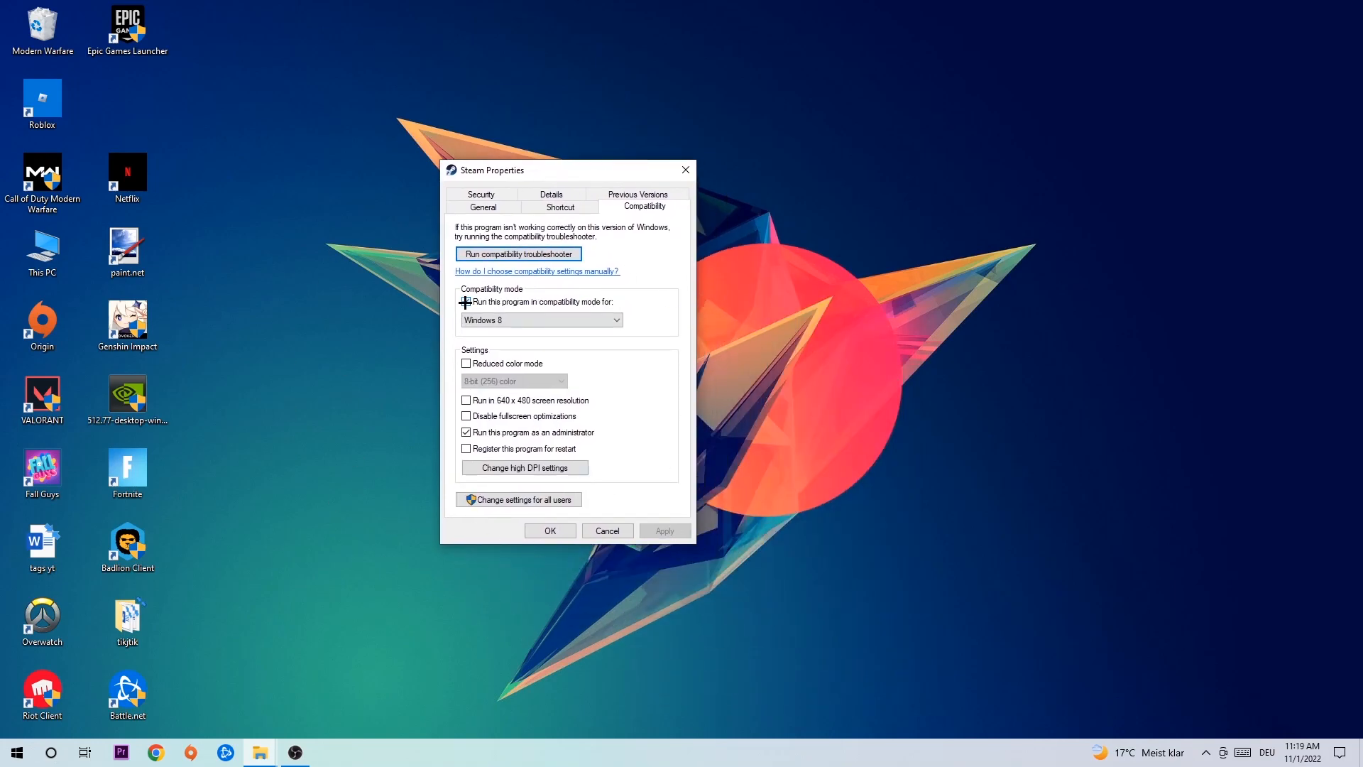
click(466, 300)
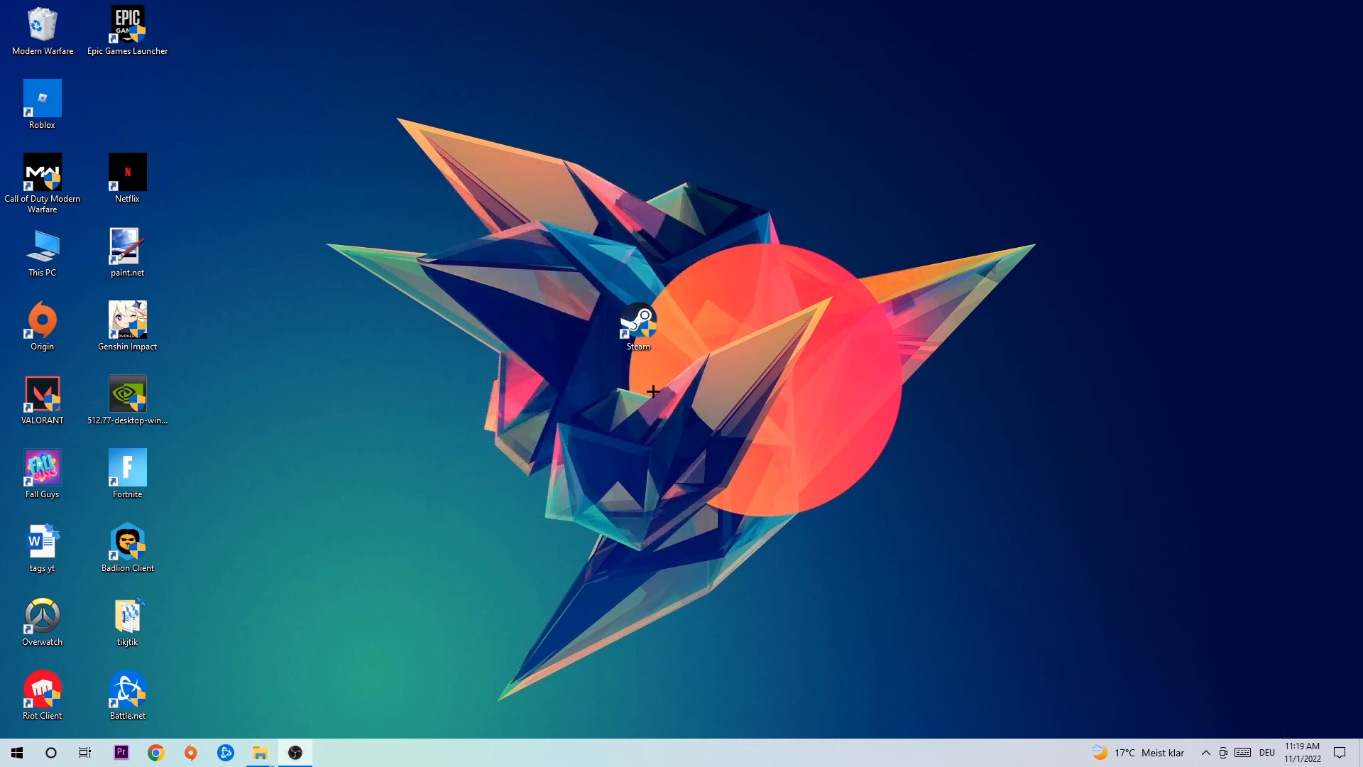
mouse_move(612, 363)
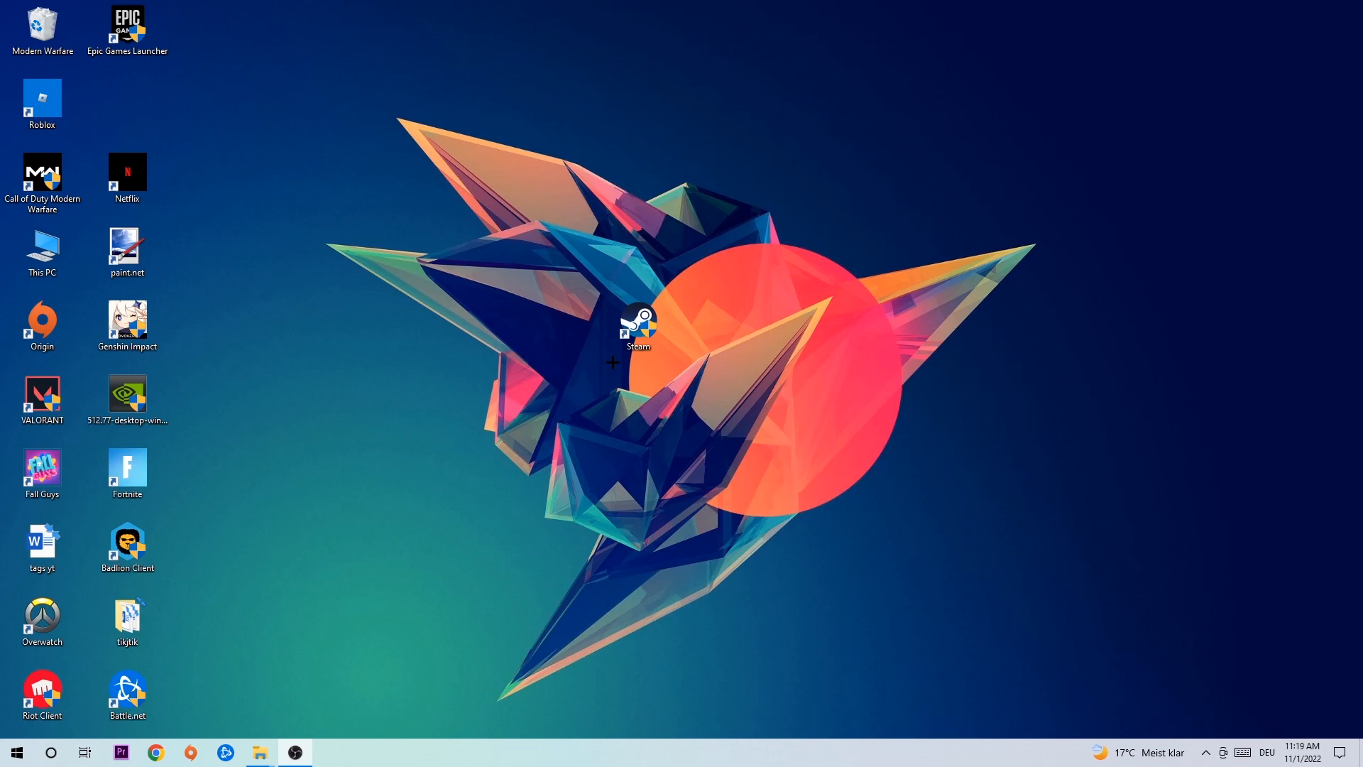
Step: Drag the Steam shortcut up toward the top of the wallpaper
drag(638, 328, 553, 178)
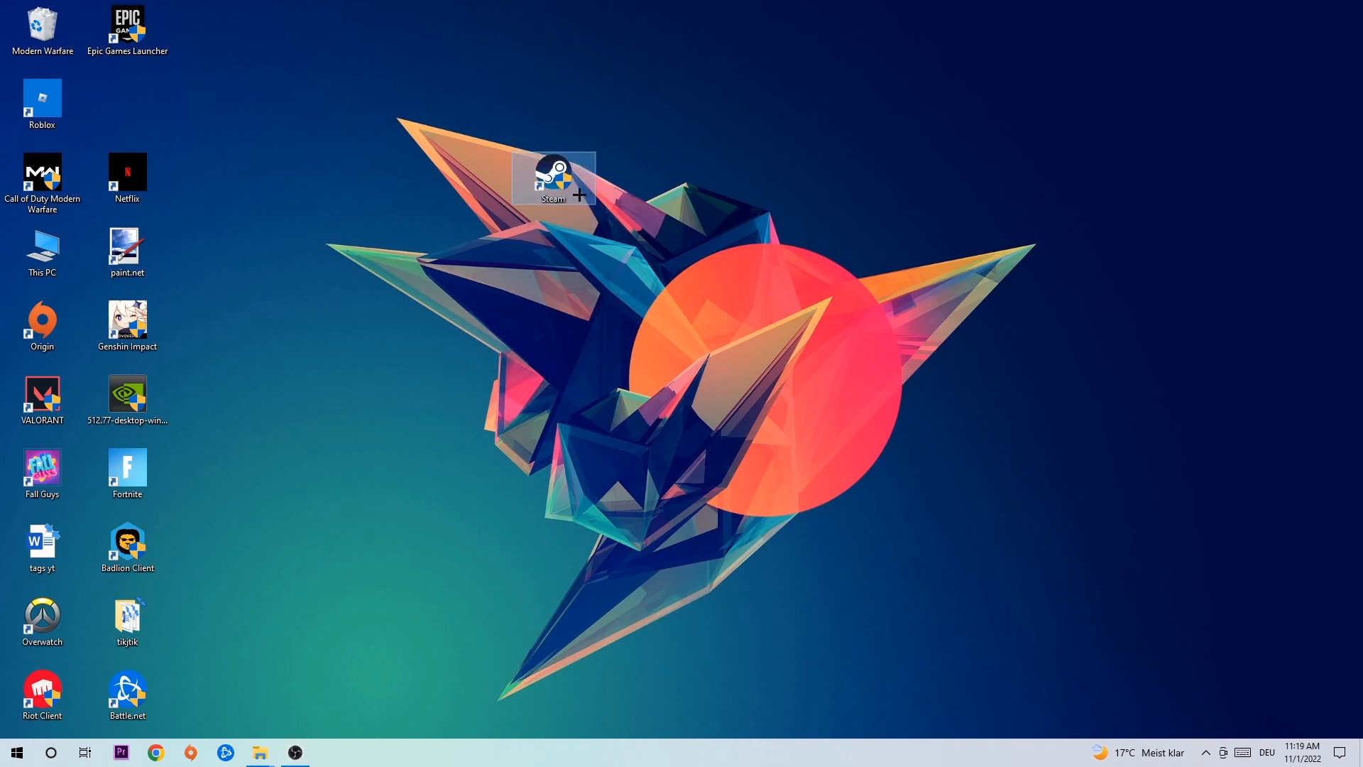
mouse_move(573, 185)
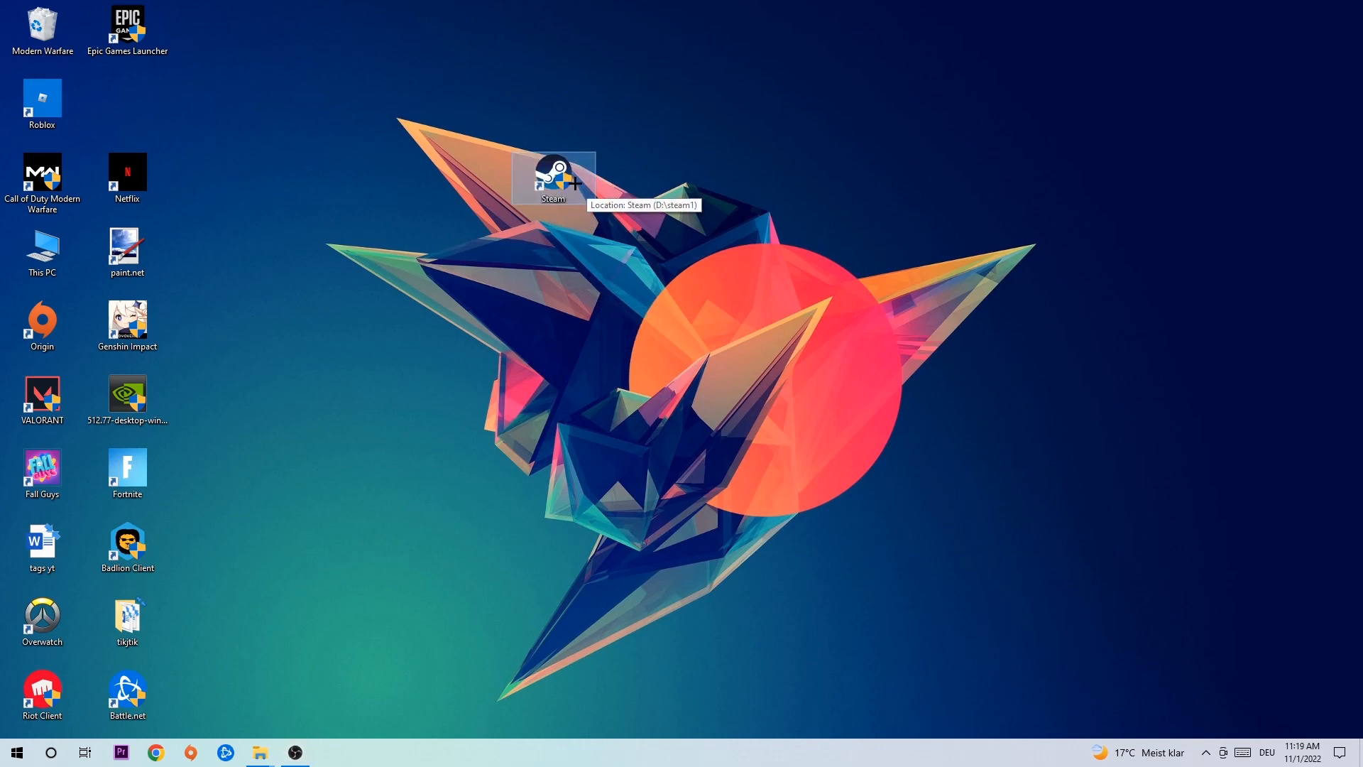